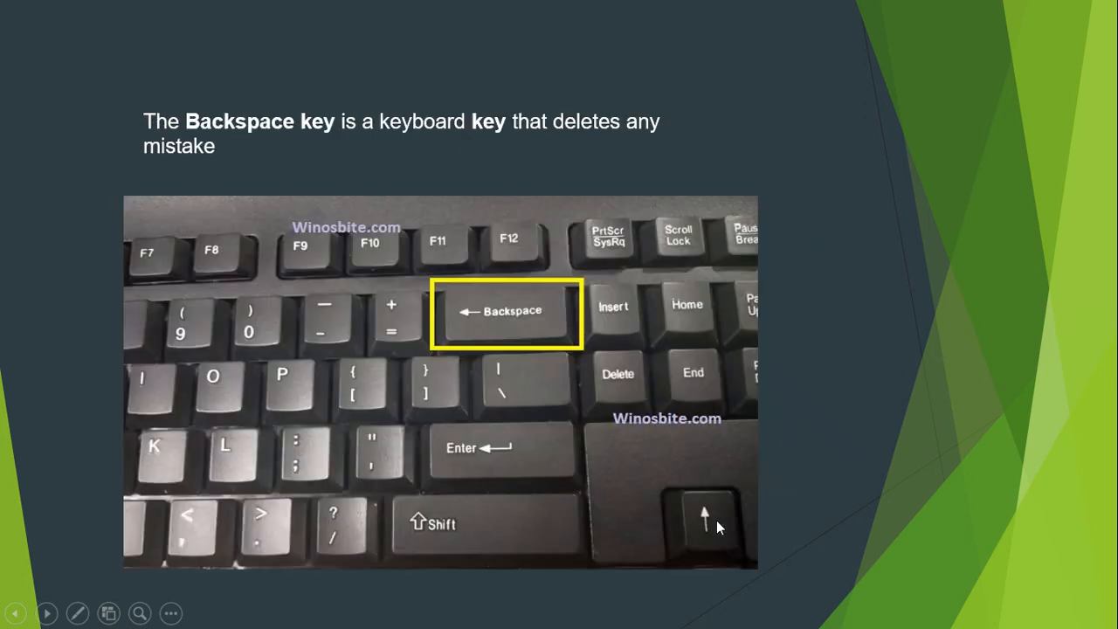
mouse_move(503, 341)
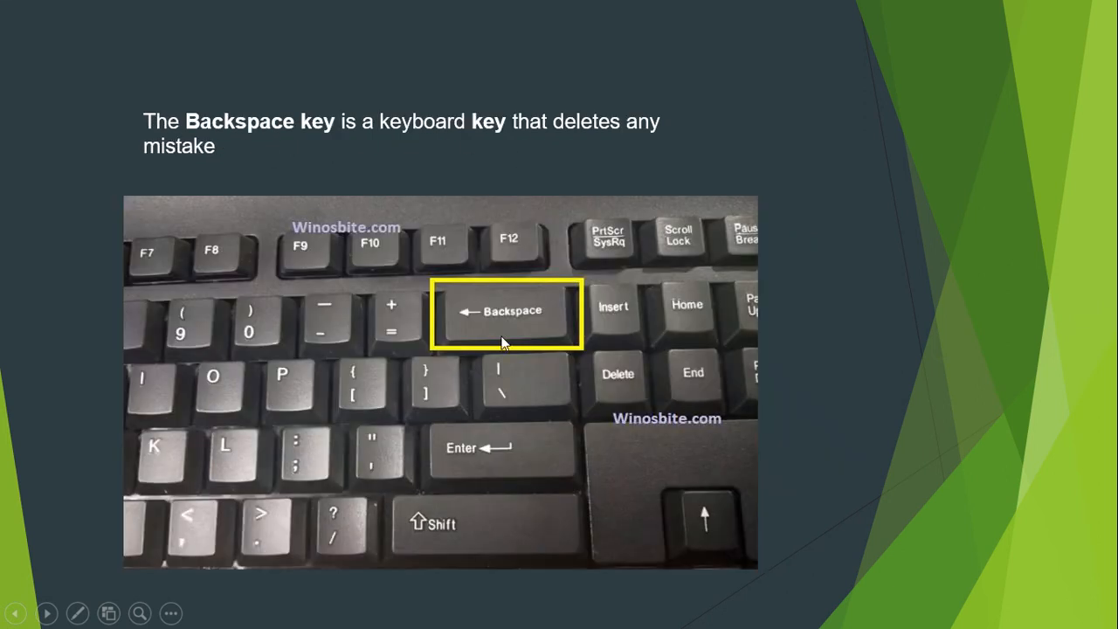
mouse_move(426, 154)
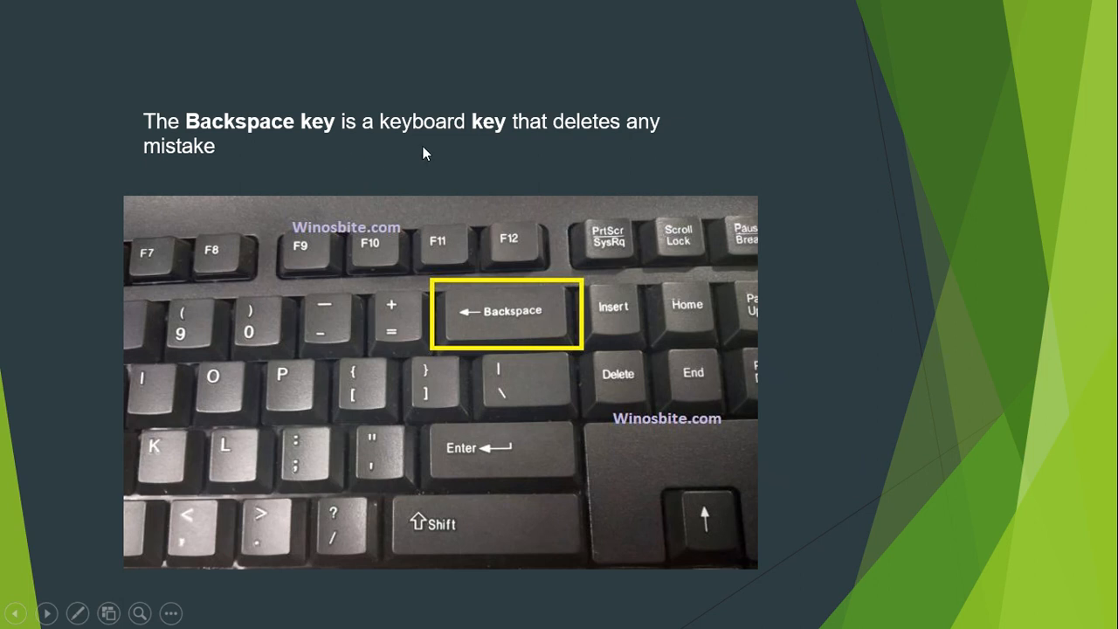
mouse_move(231, 182)
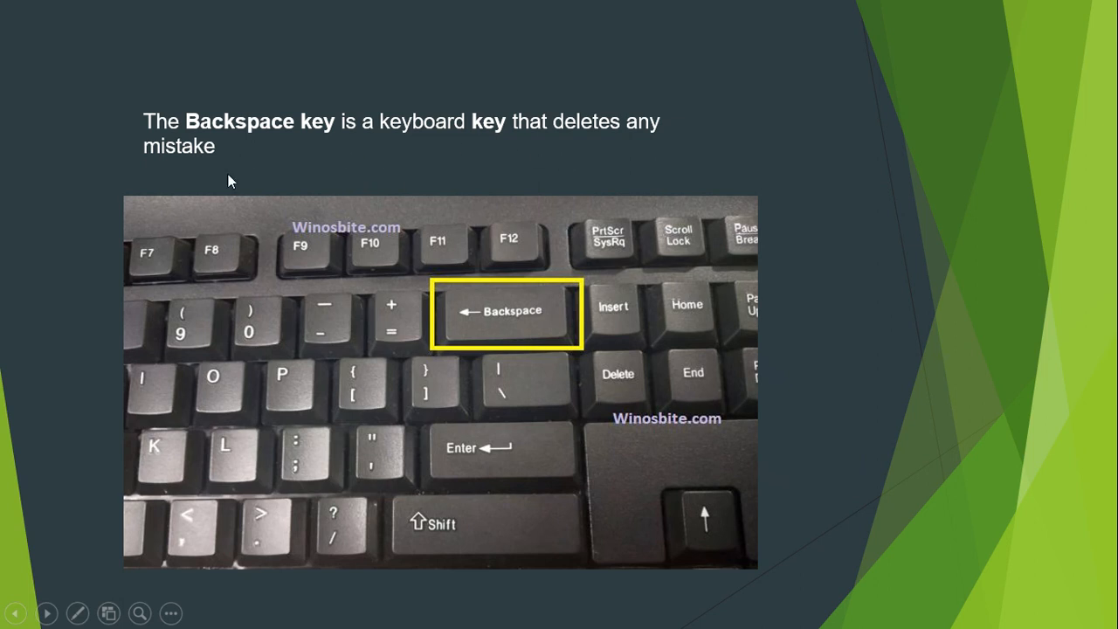
mouse_move(348, 335)
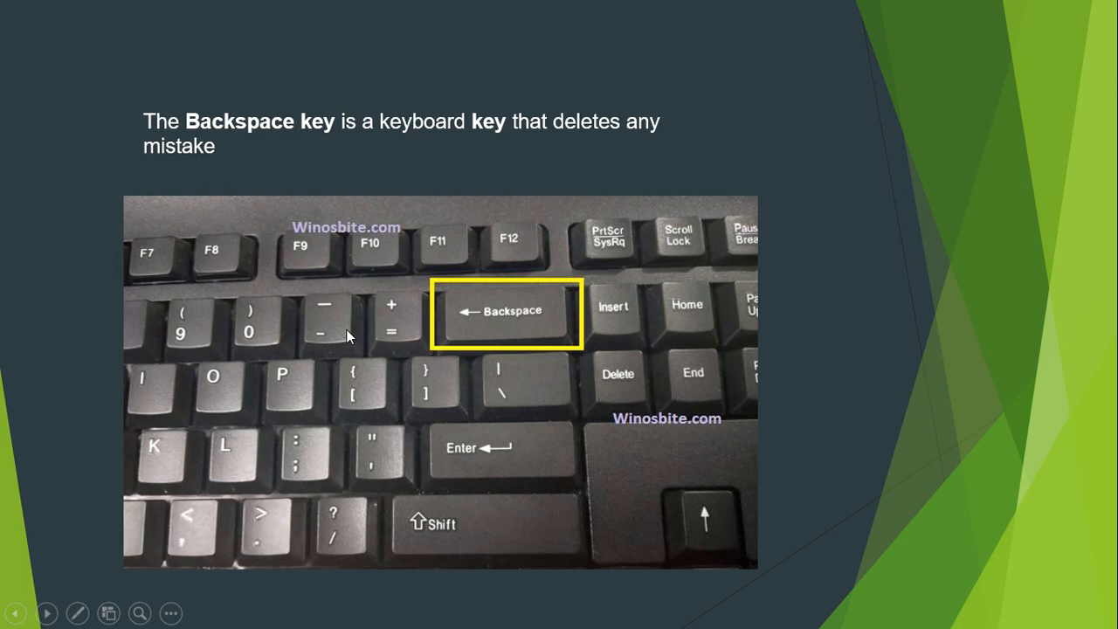
mouse_move(234, 152)
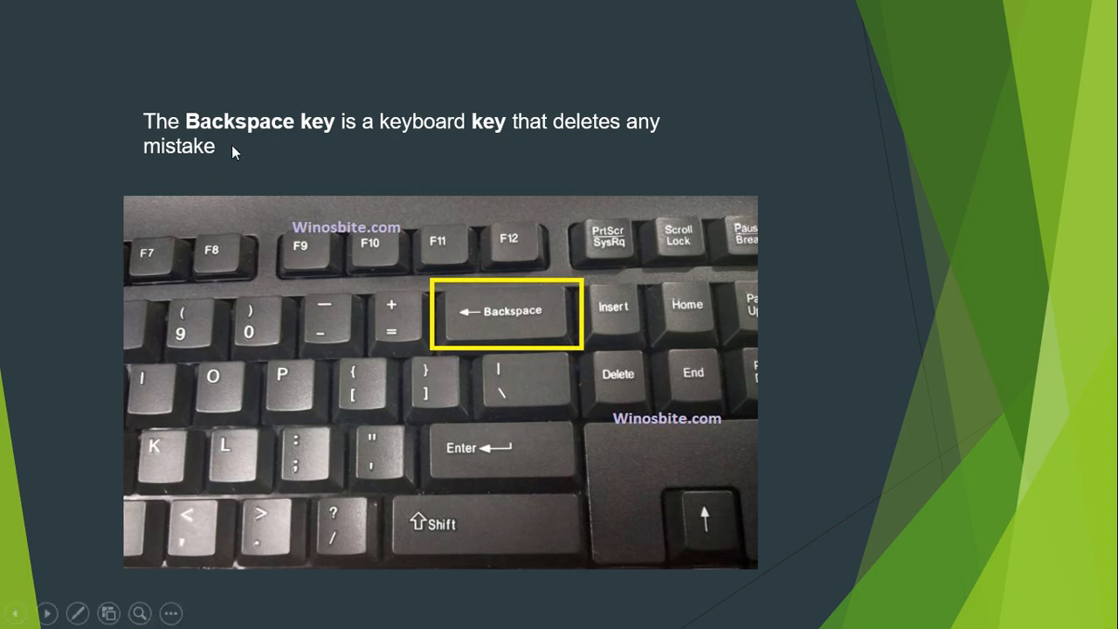
mouse_move(313, 150)
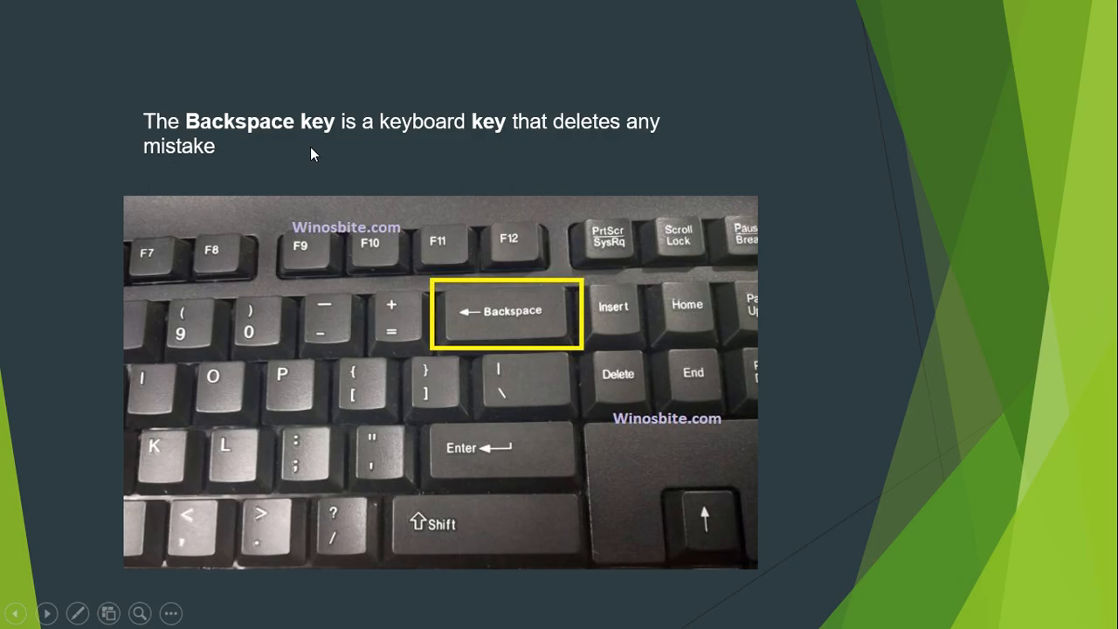
Leave the slideshow and launch WordPad from the Start menu search.
key("Escape")
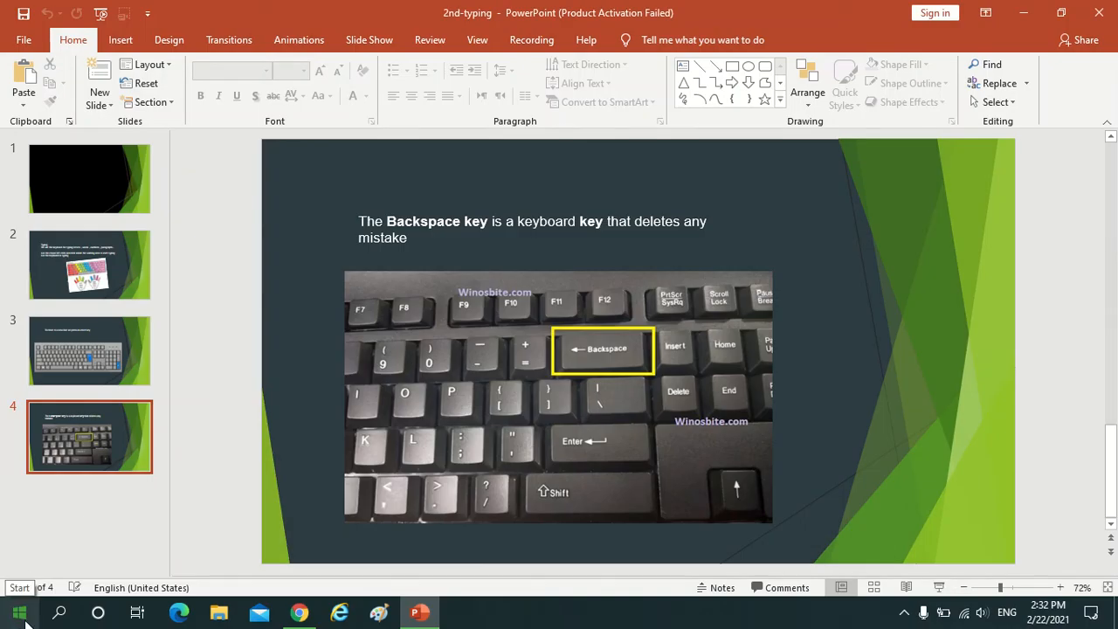
type("wordpad")
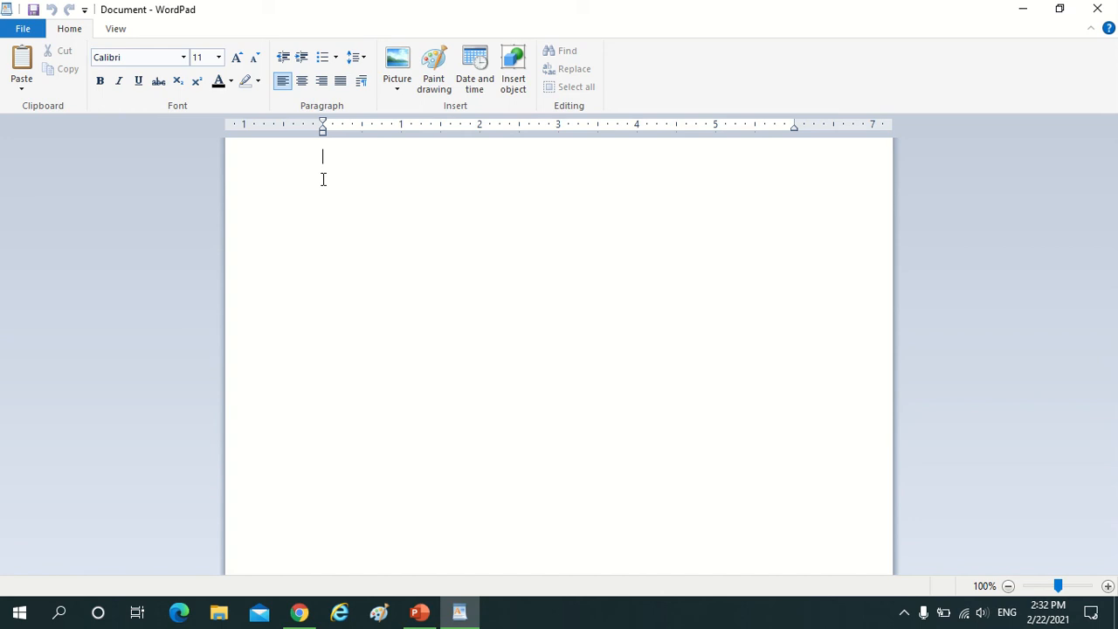
Enter 'page 46' as the first line of the document.
type("p")
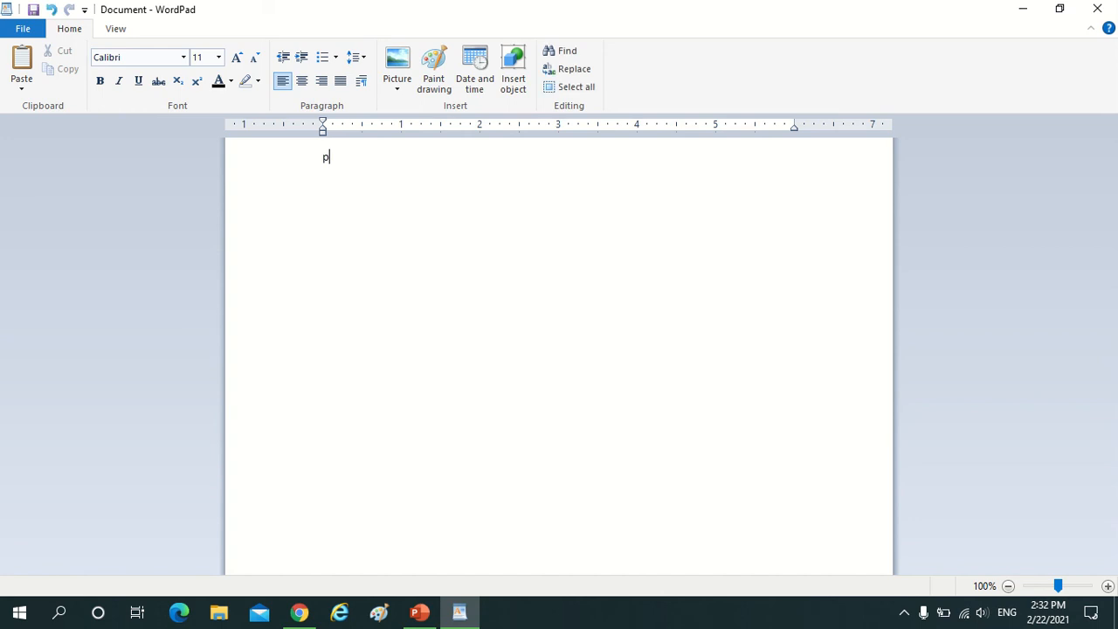
type("age 4")
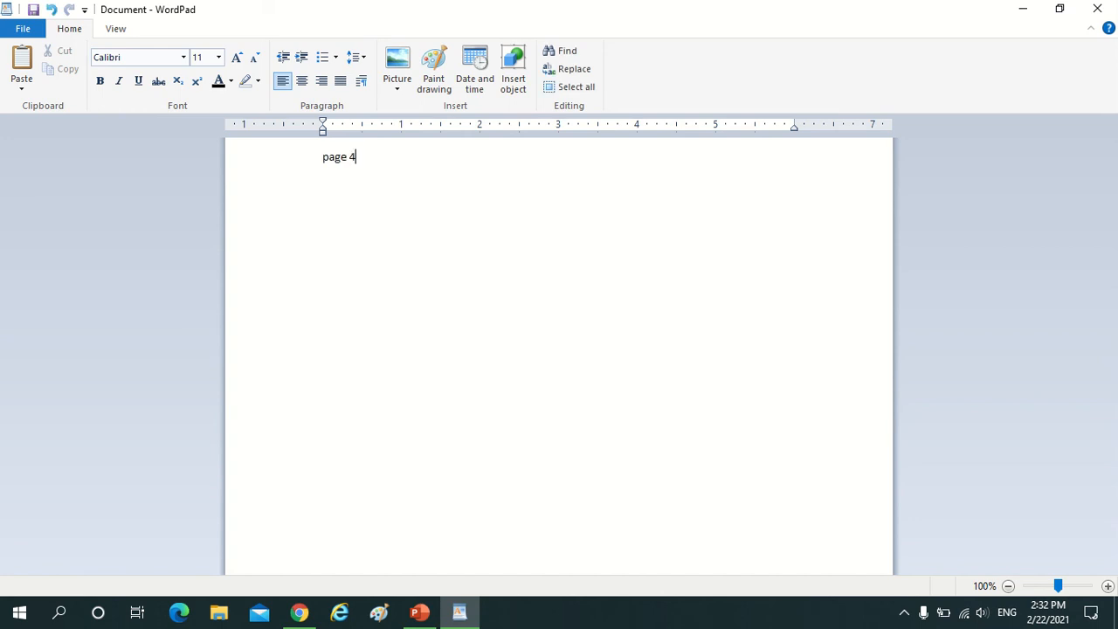
type("6")
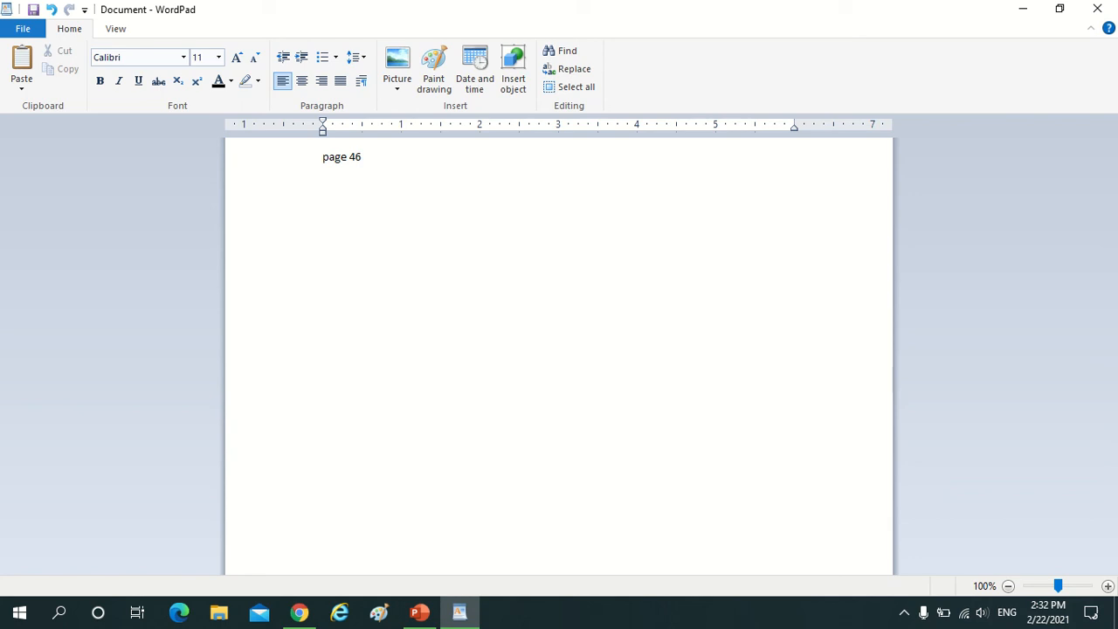
mouse_move(318, 186)
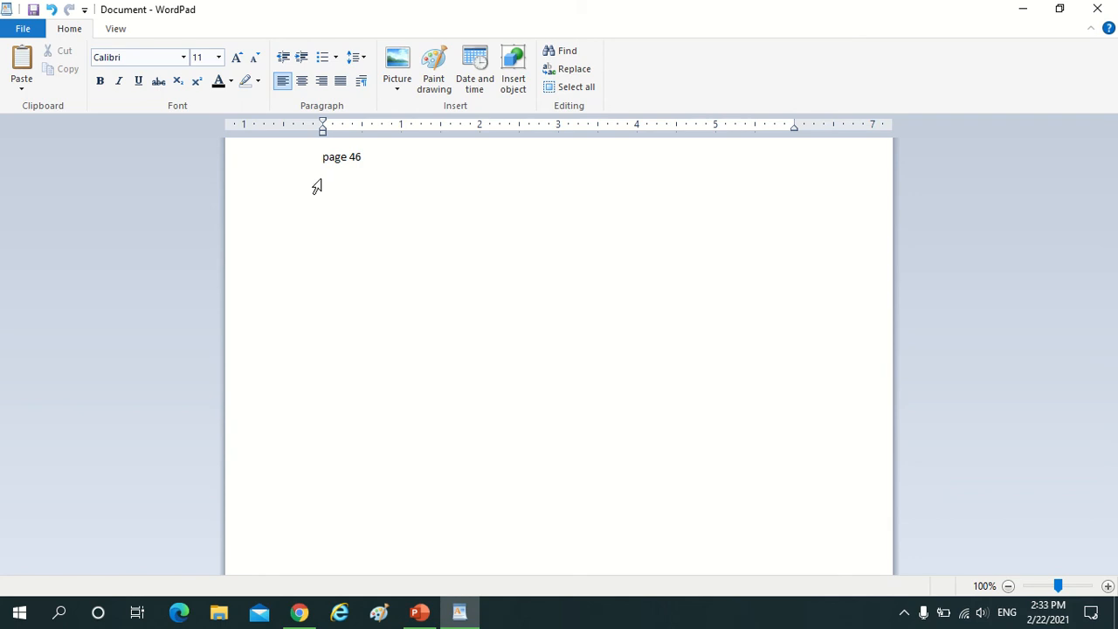
Write 'actions speak louder than words' on the second line, correcting a stray letter.
type("ac")
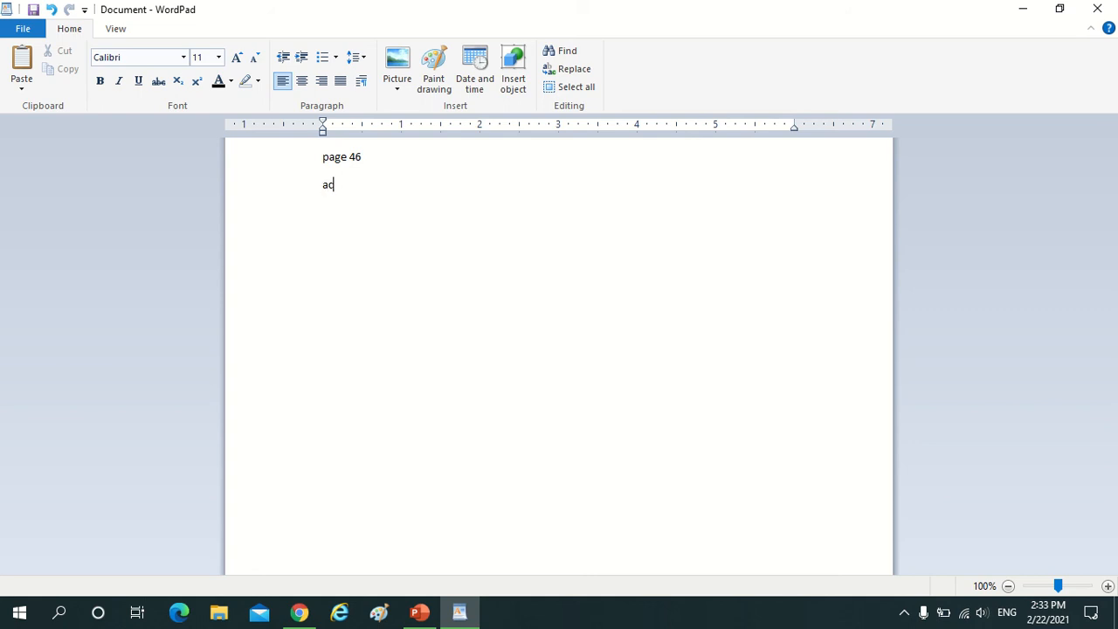
type("tions")
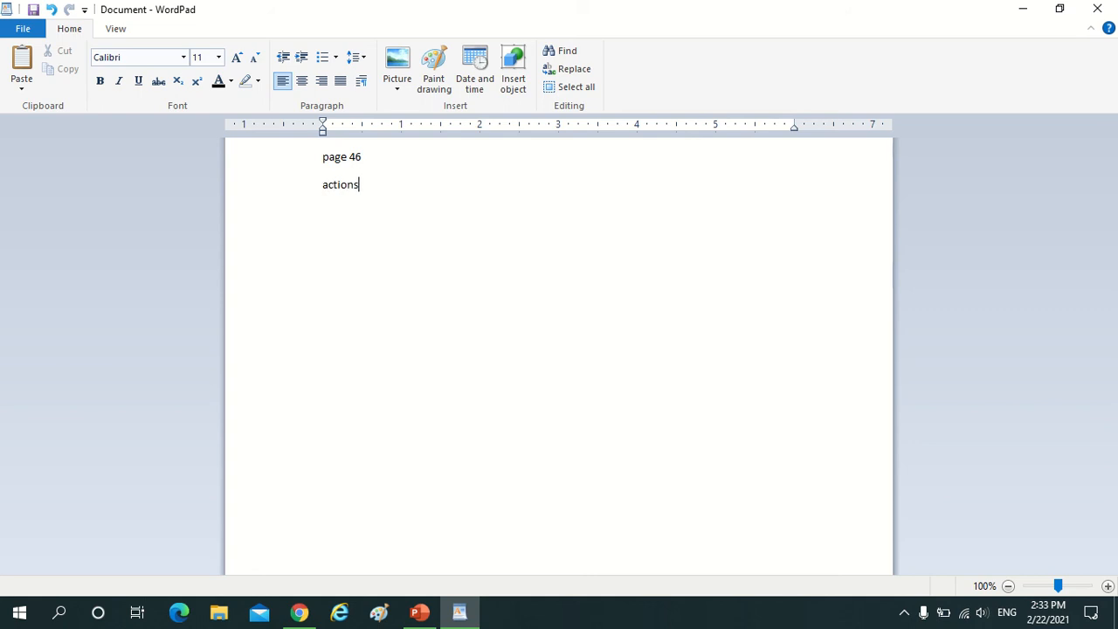
mouse_move(318, 185)
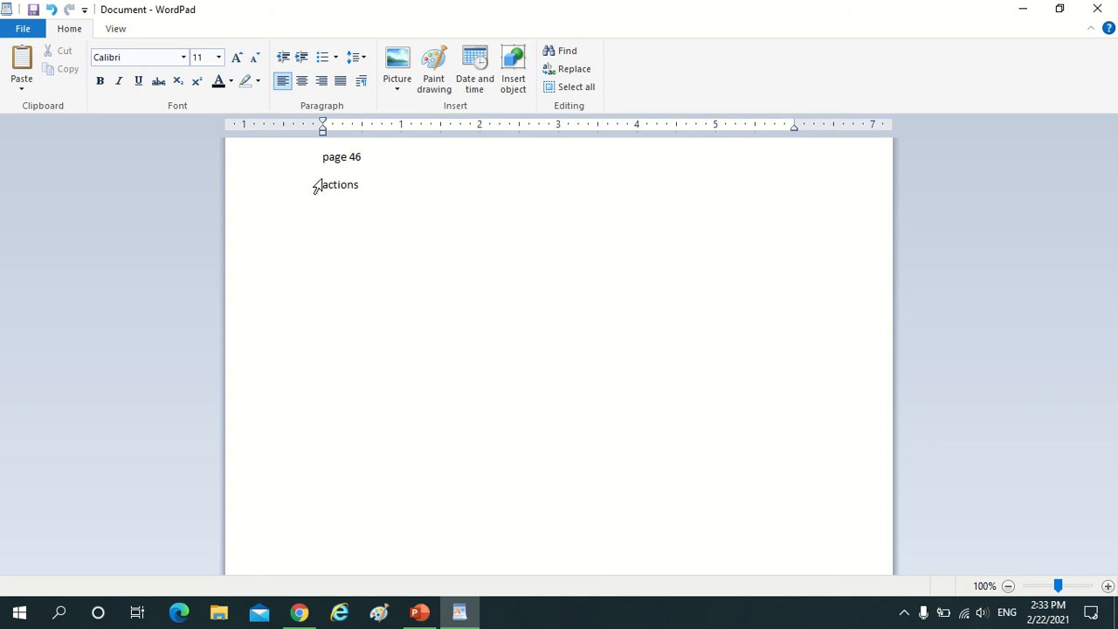
type("spe")
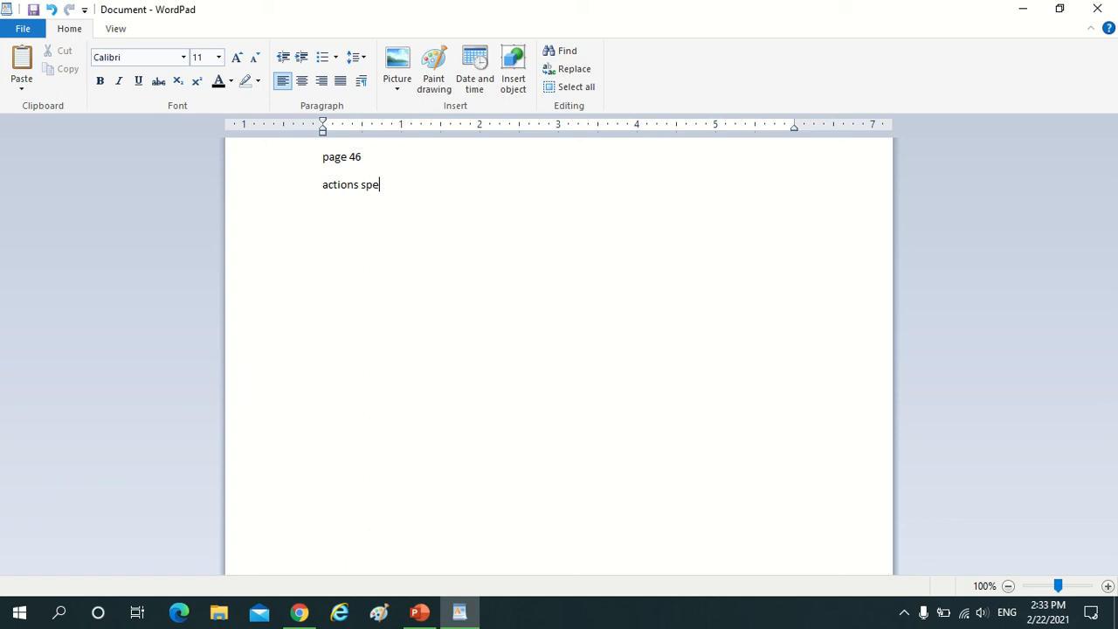
type("ak")
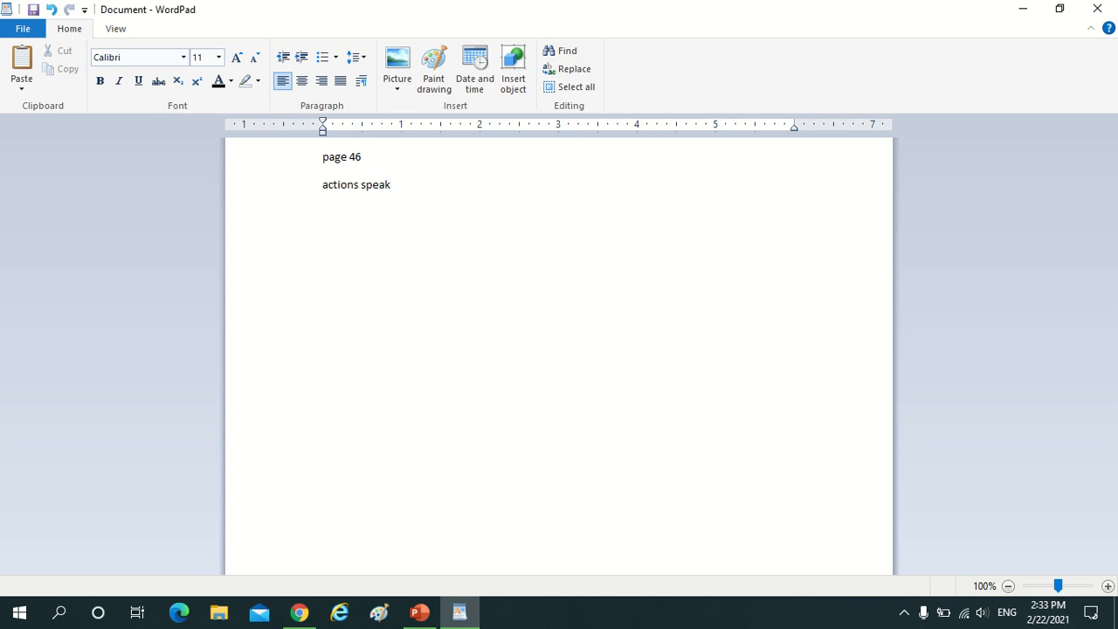
type("louder")
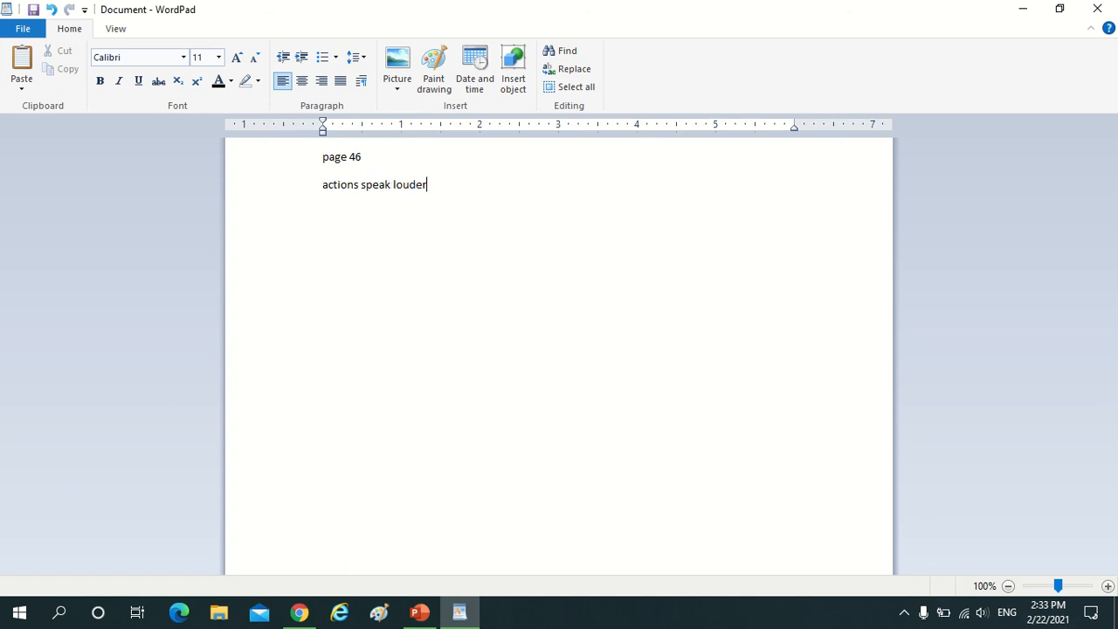
type("y")
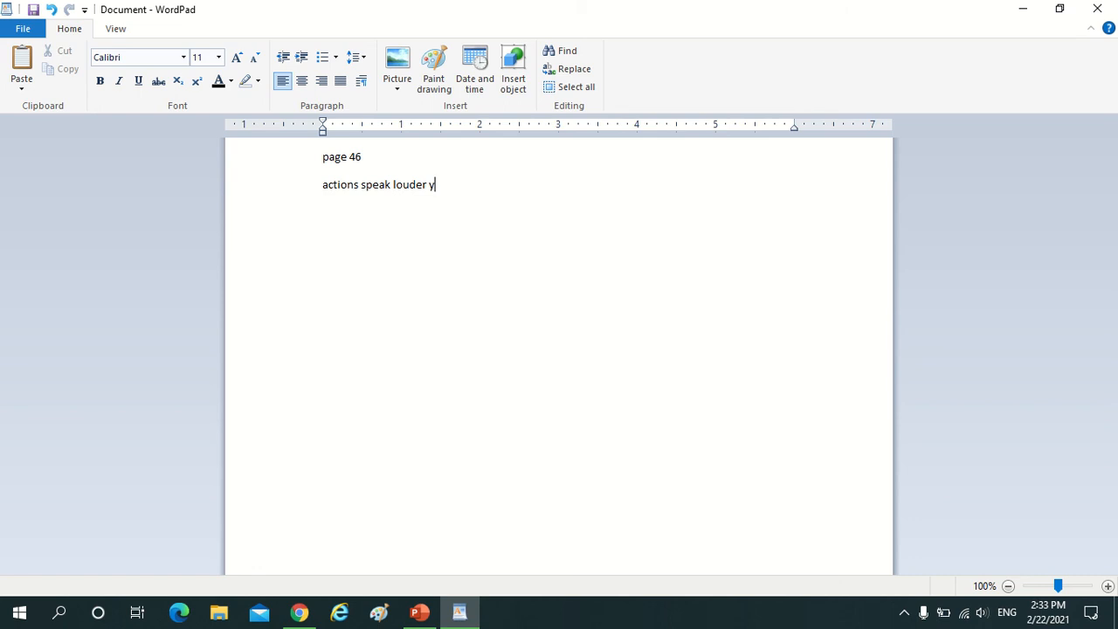
key("Backspace")
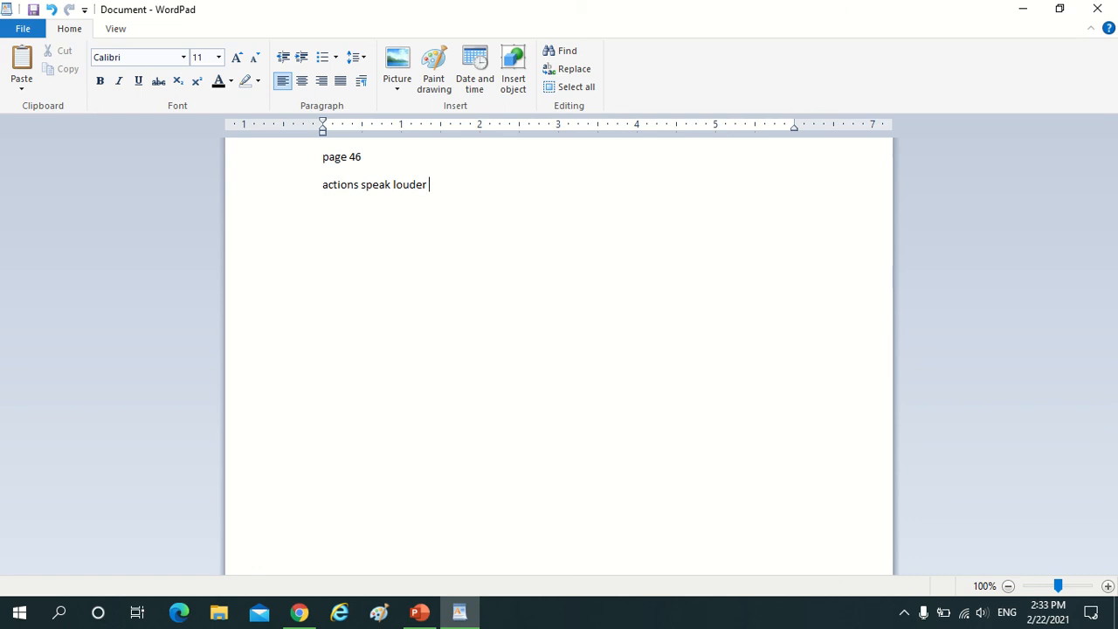
type("than")
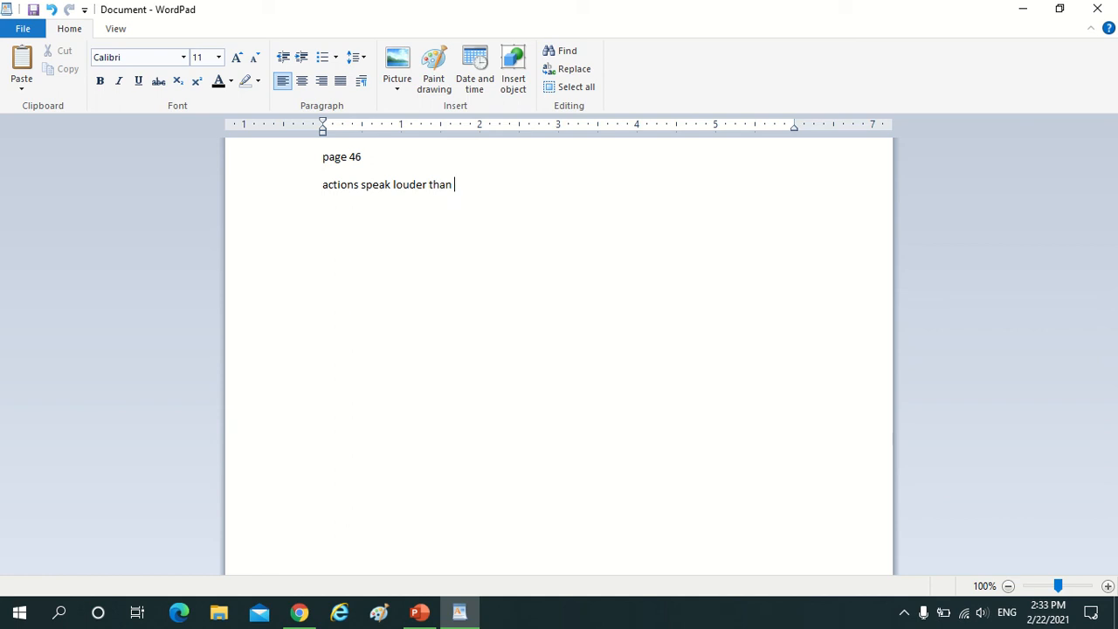
type("wor")
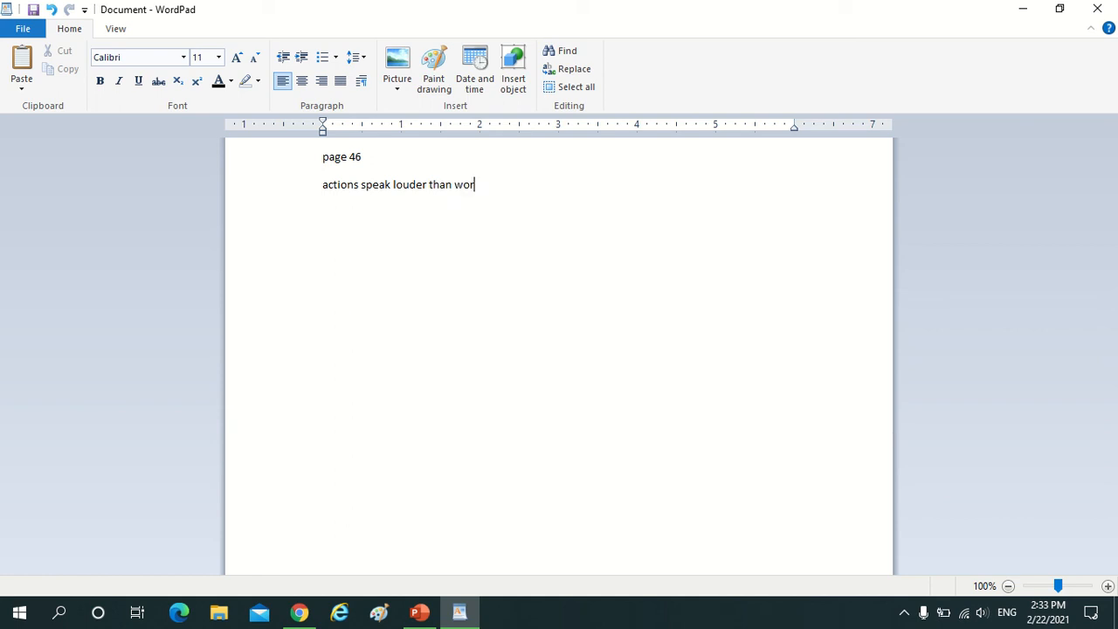
type("ds")
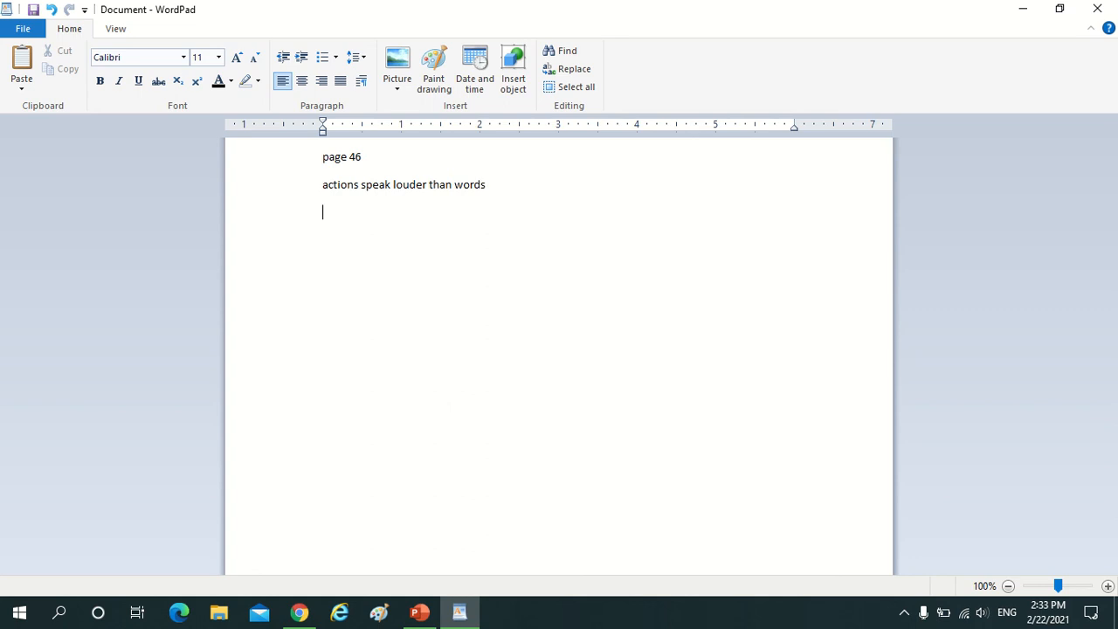
Write 'the early bird catches the worm' as the third line.
type("th")
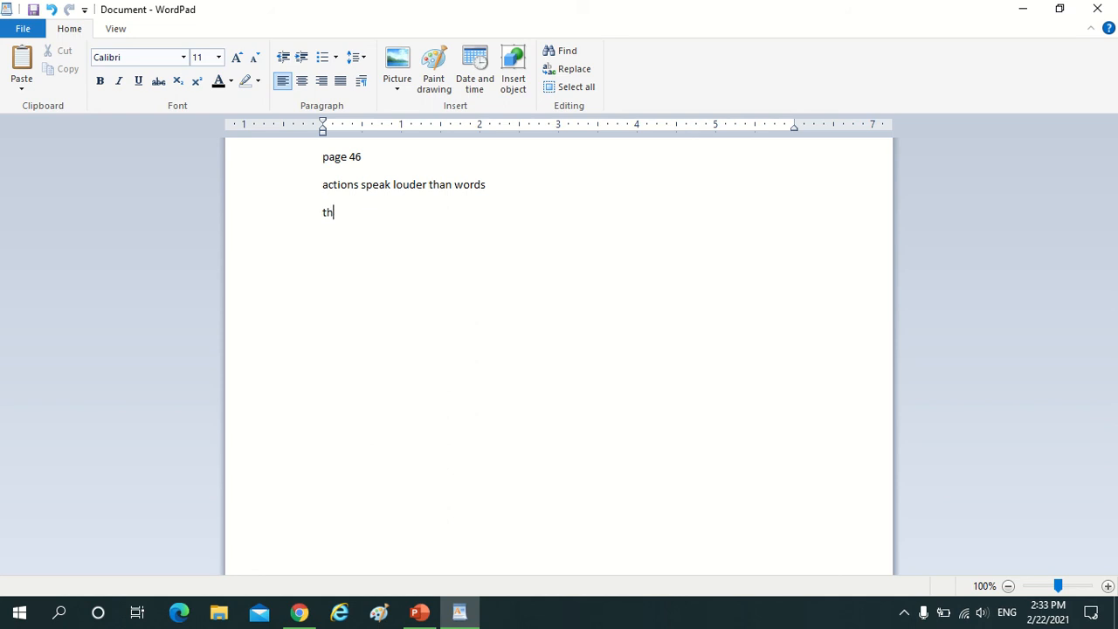
type("e ea")
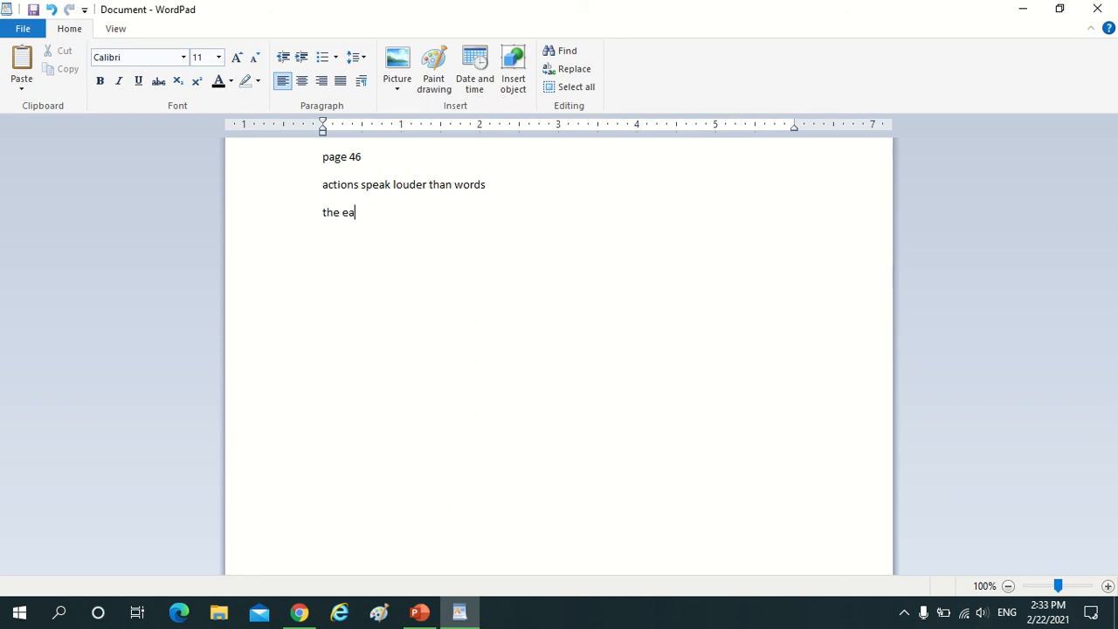
type("rly")
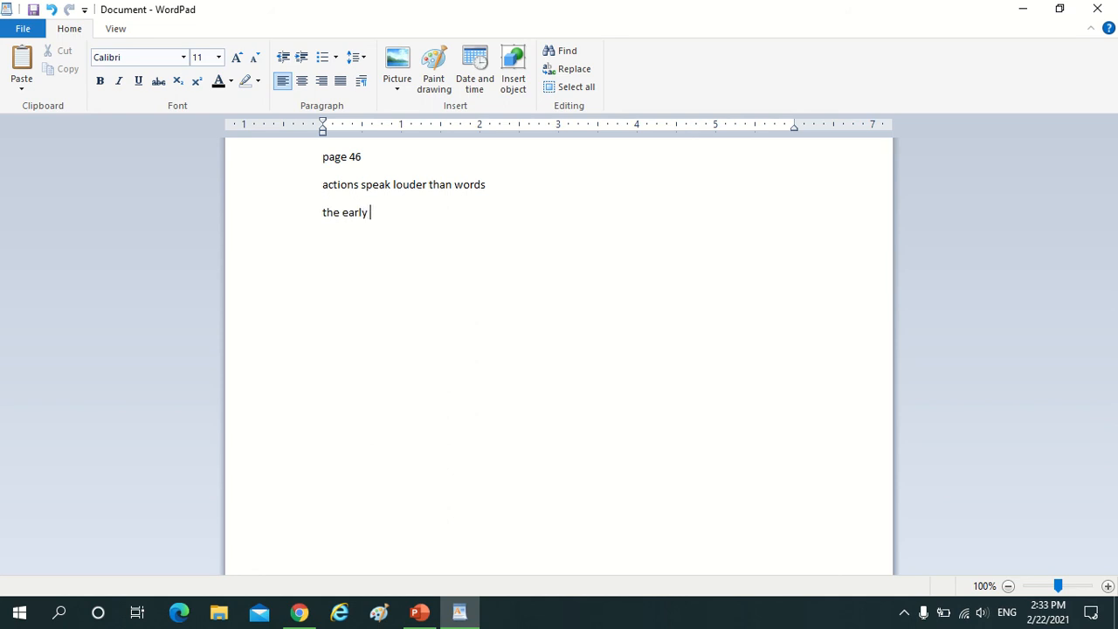
type("bird")
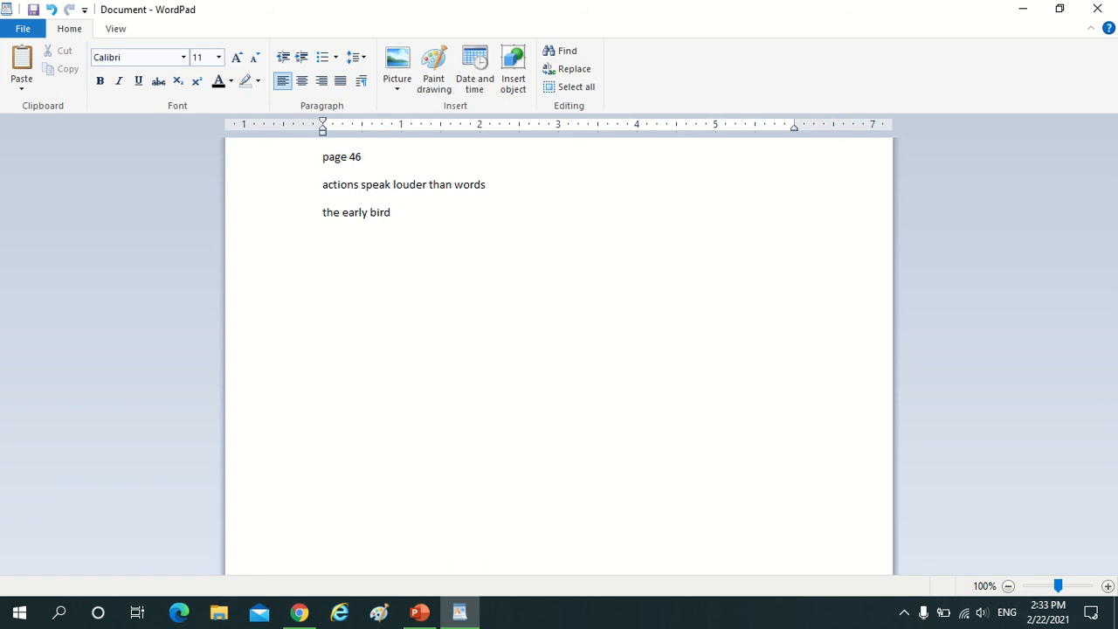
type("catches")
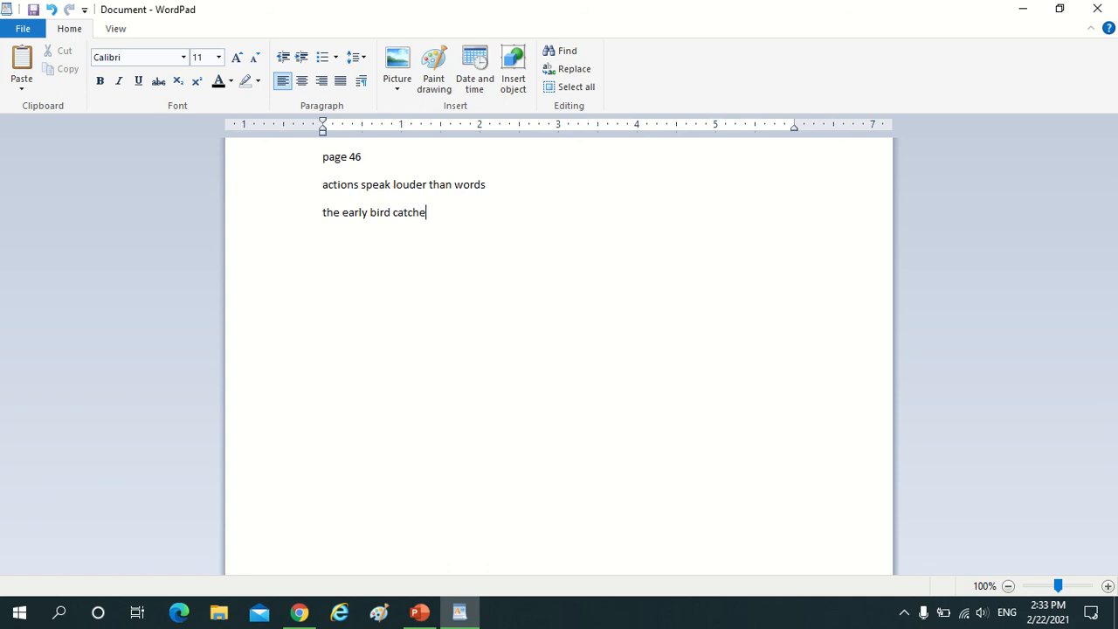
type("s t")
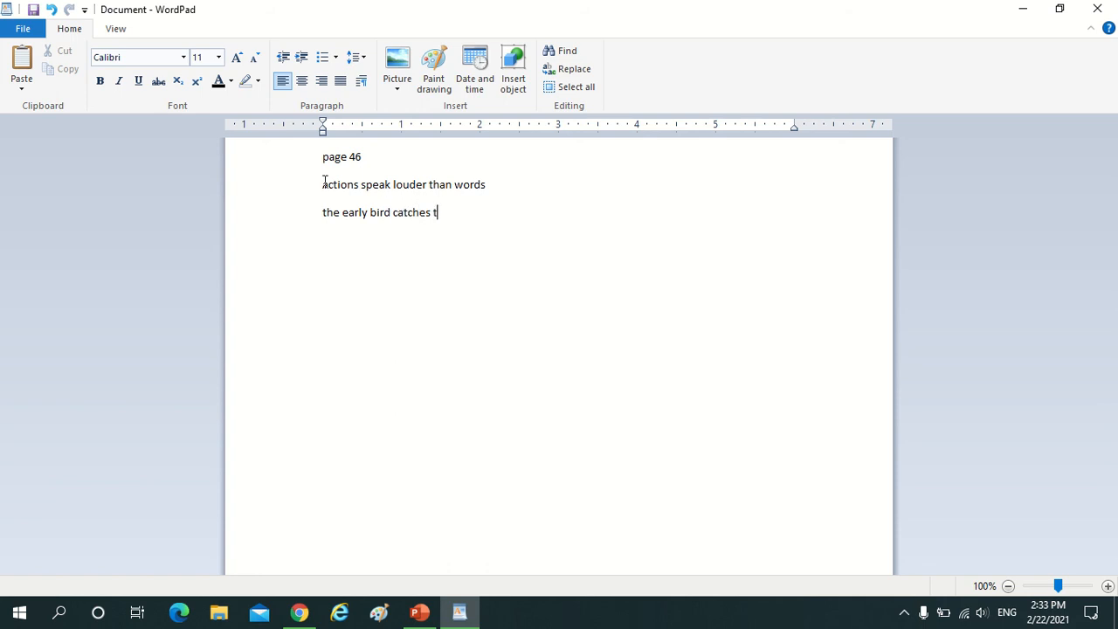
type("he wor")
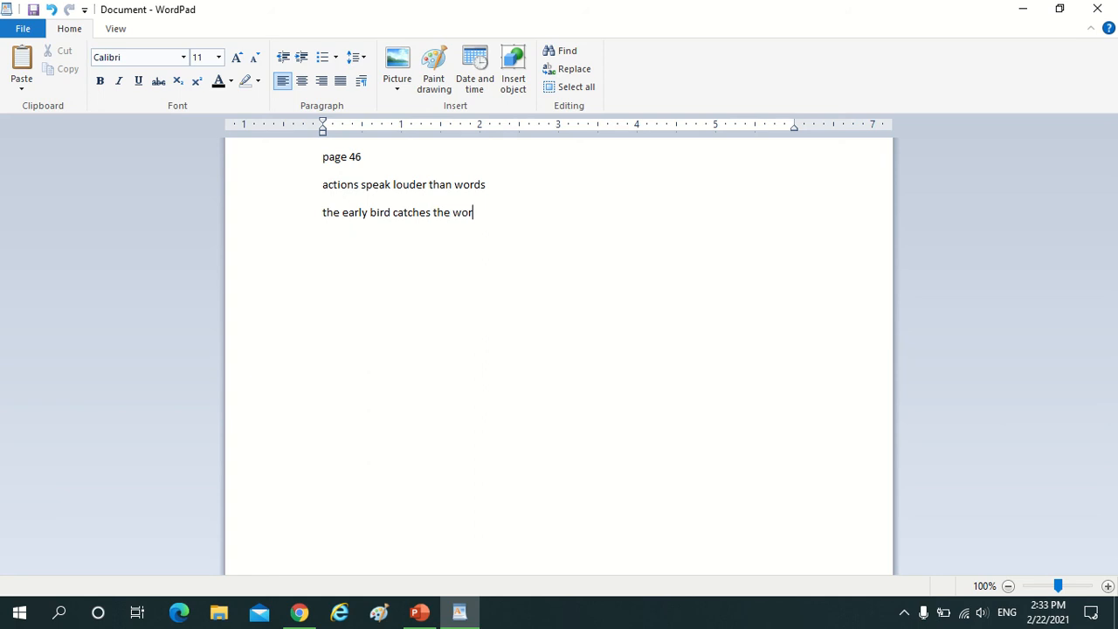
type("m")
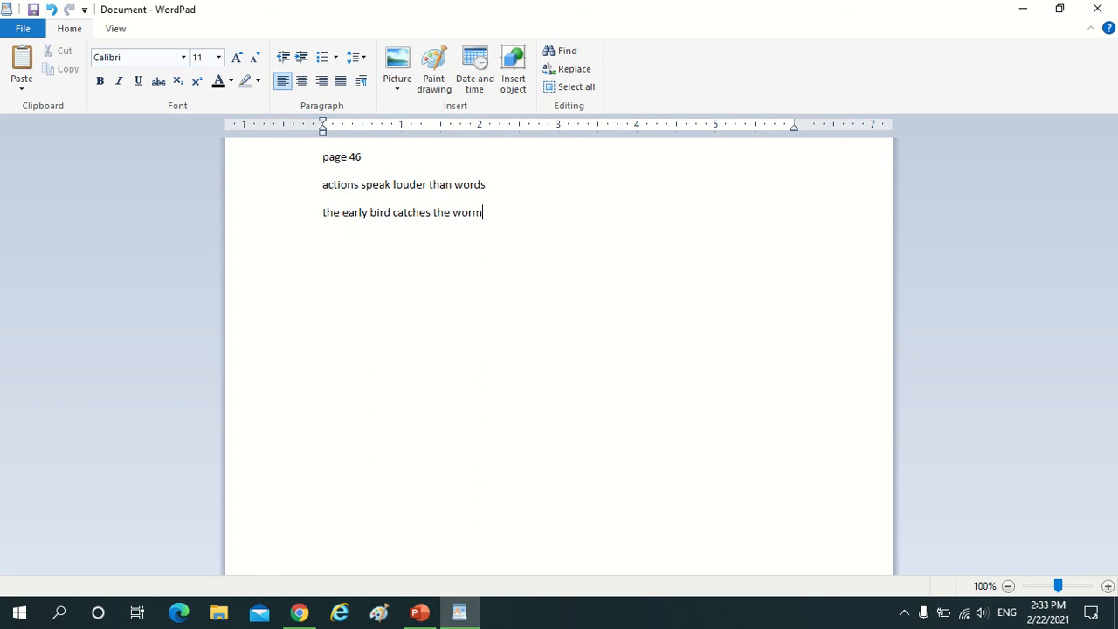
mouse_move(325, 180)
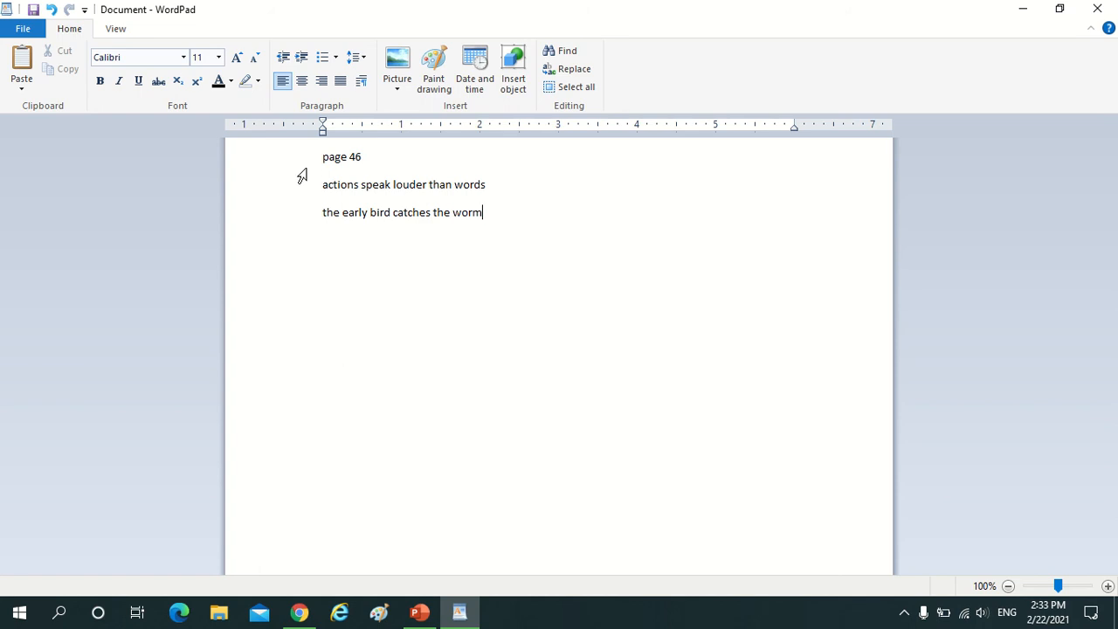
Enlarge 'page 46' and the sayings to font size 20 via the size list and Grow Font.
double_click(335, 158)
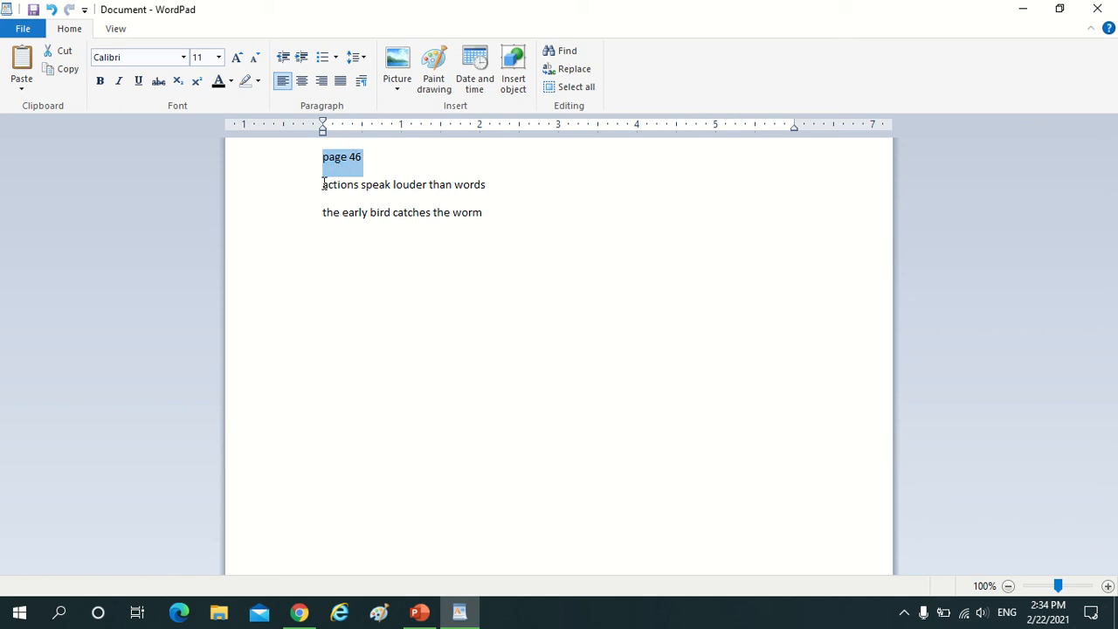
double_click(339, 185)
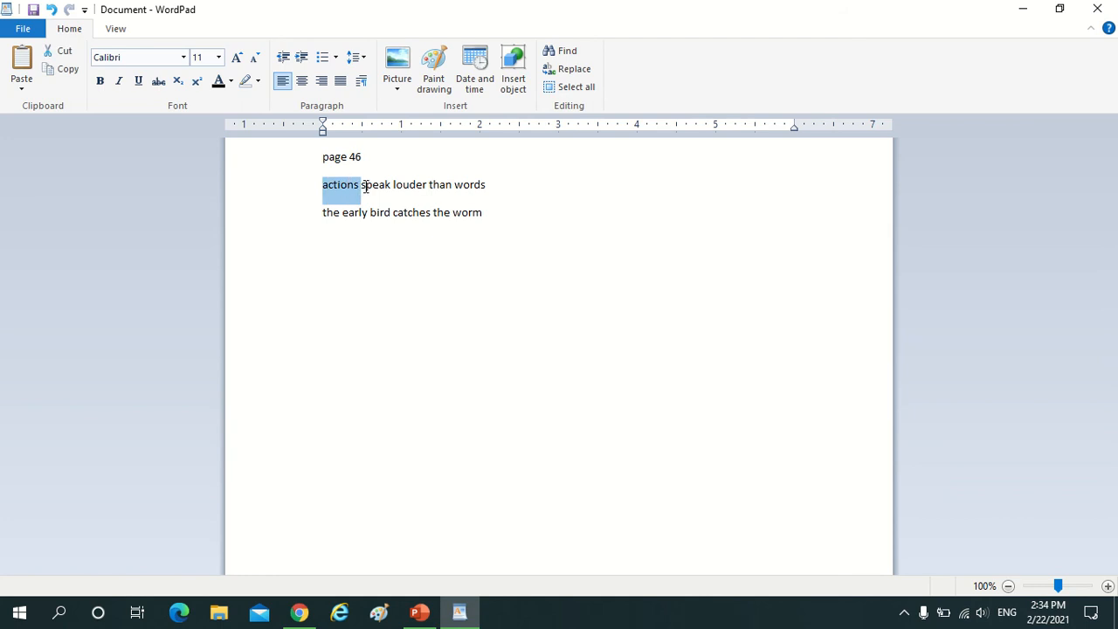
left_click_drag(360, 185, 441, 185)
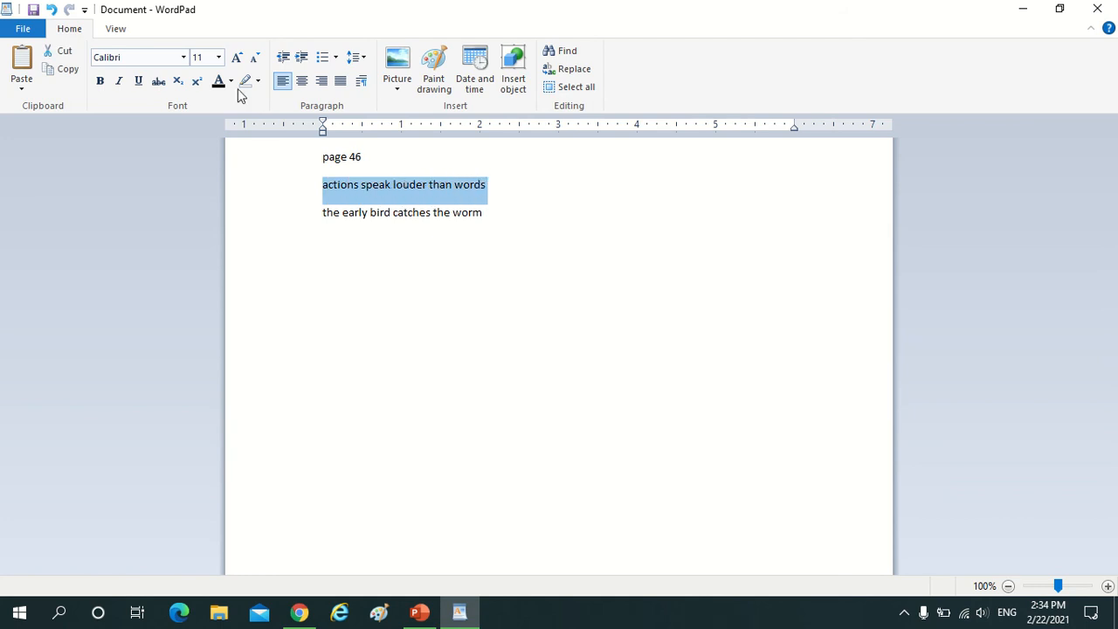
left_click(219, 56)
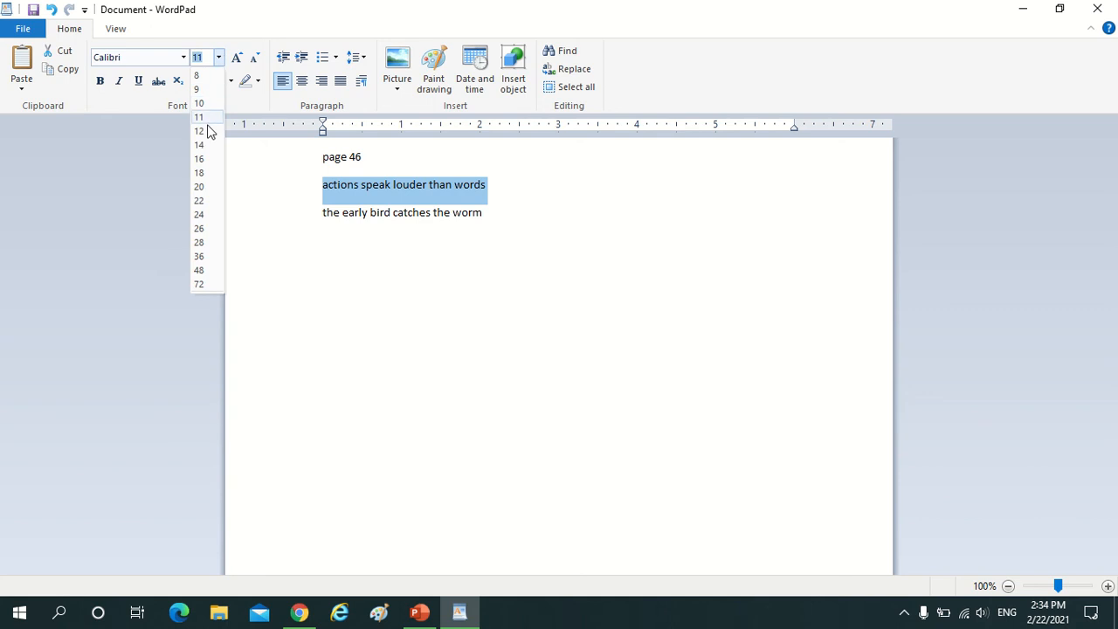
left_click(199, 173)
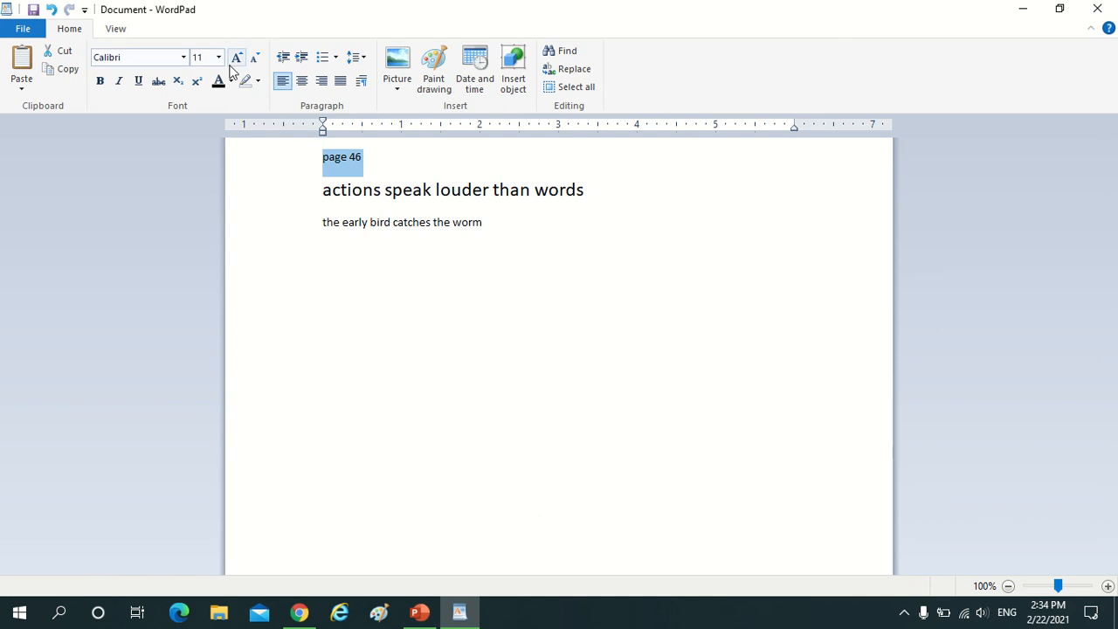
mouse_move(238, 56)
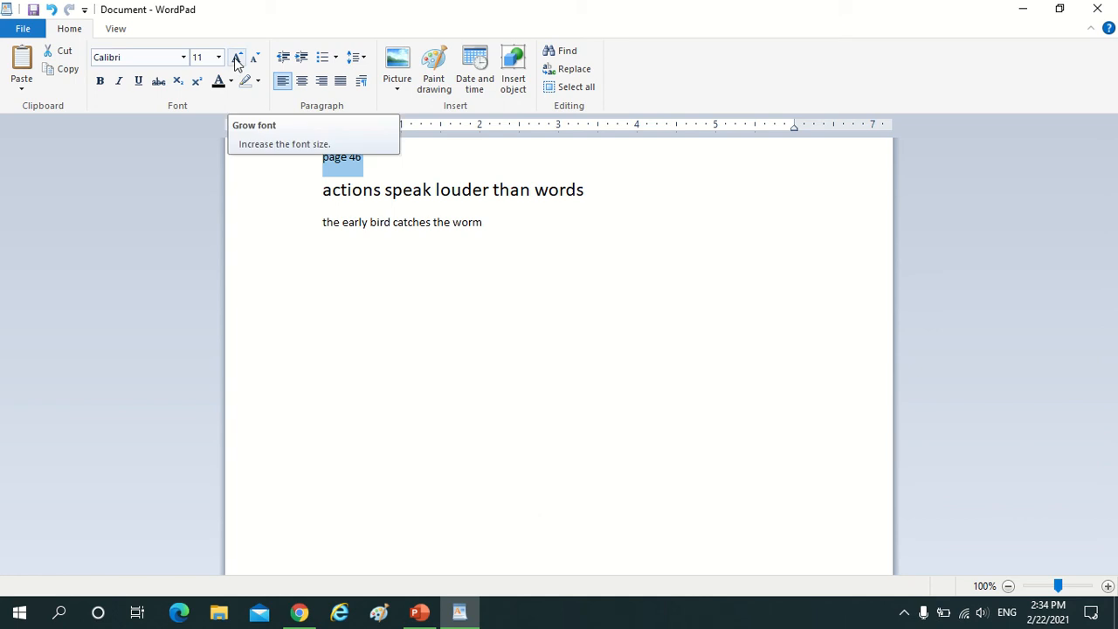
left_click(238, 56)
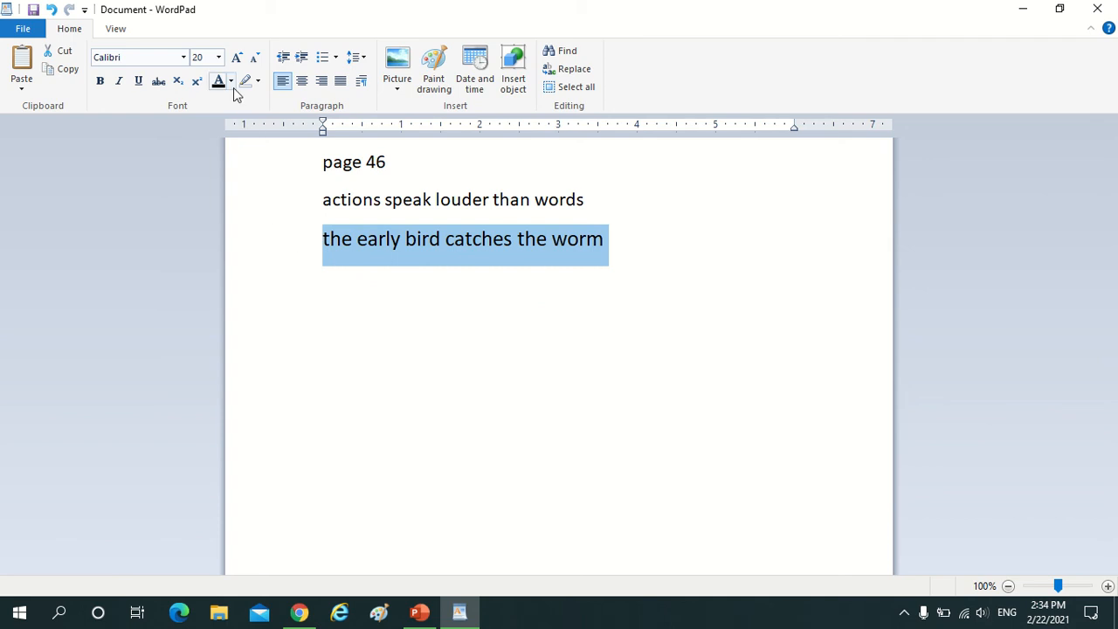
Colour the early bird line green and the actions line red from the Font colour dropdown.
left_click(231, 80)
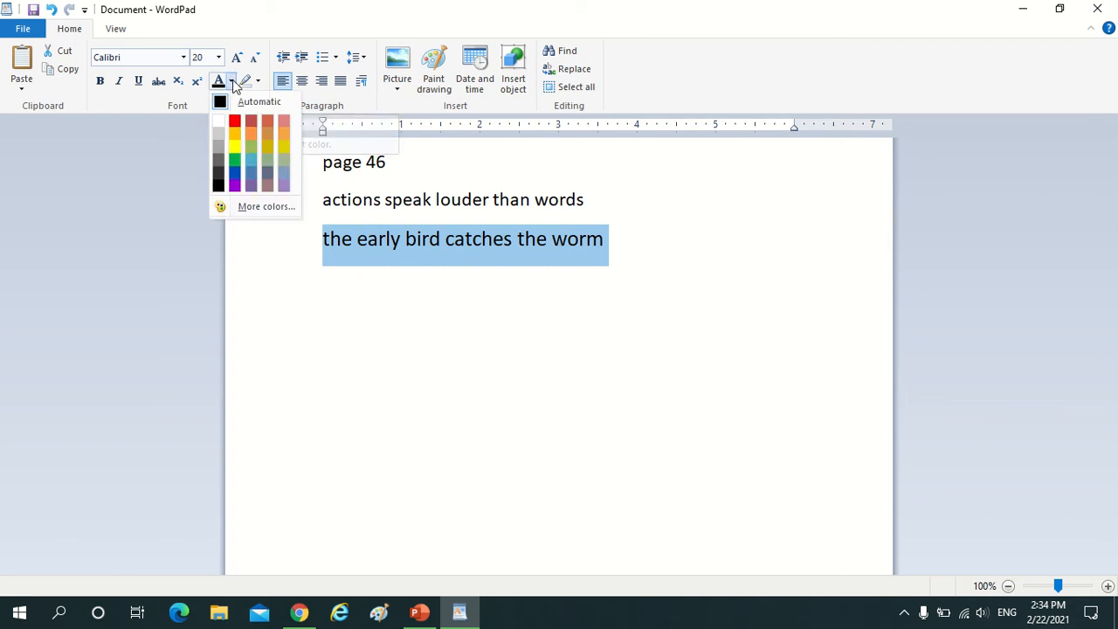
mouse_move(234, 160)
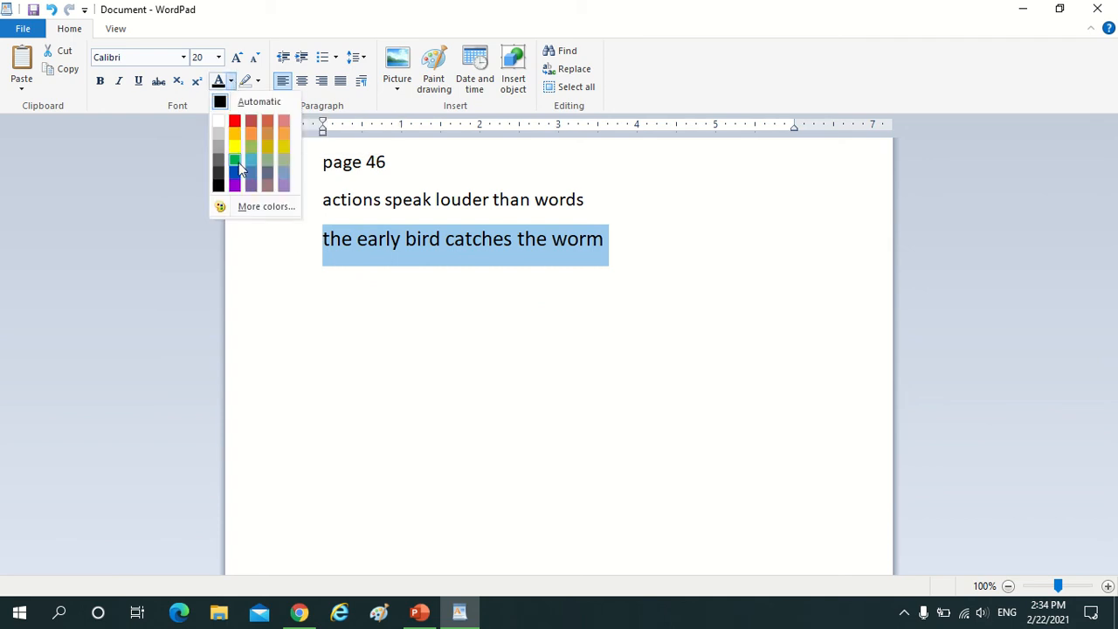
left_click(234, 157)
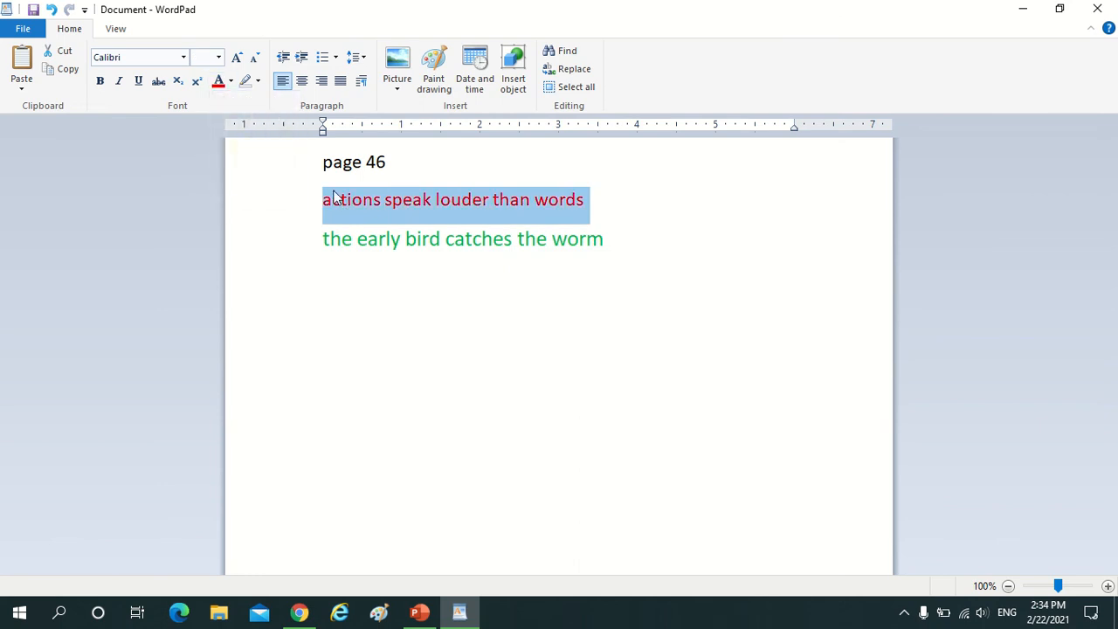
mouse_move(577, 208)
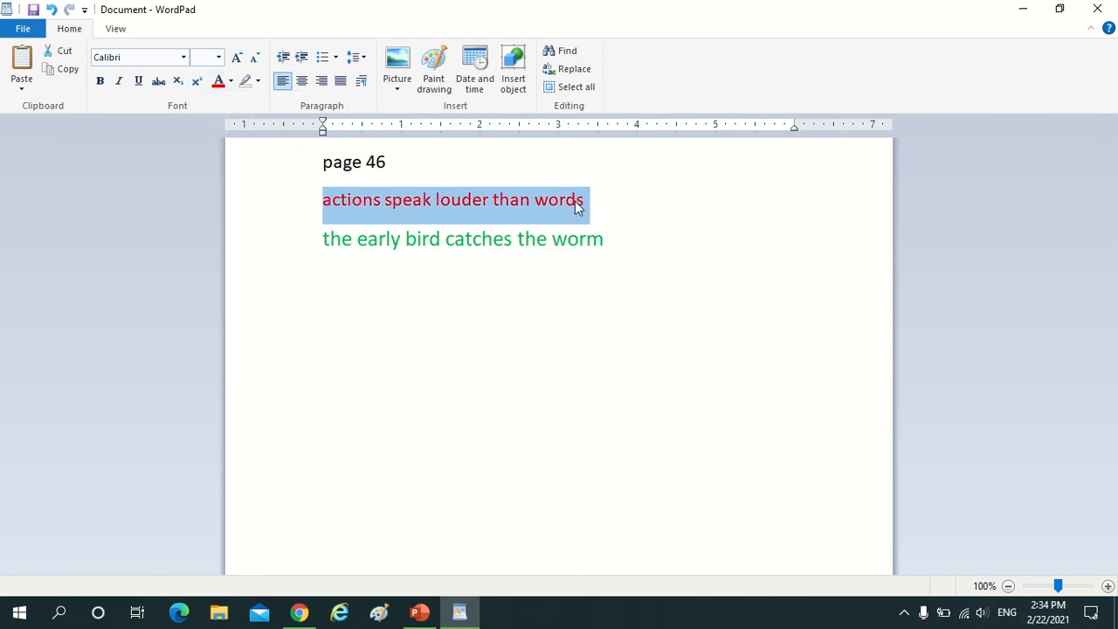
left_click(372, 168)
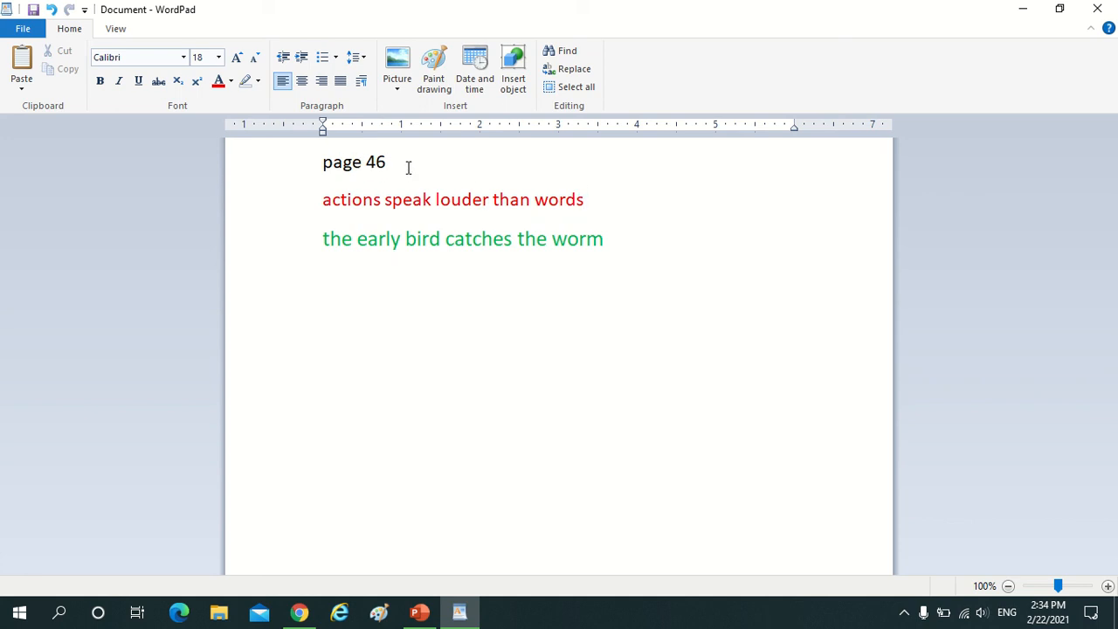
left_click(584, 199)
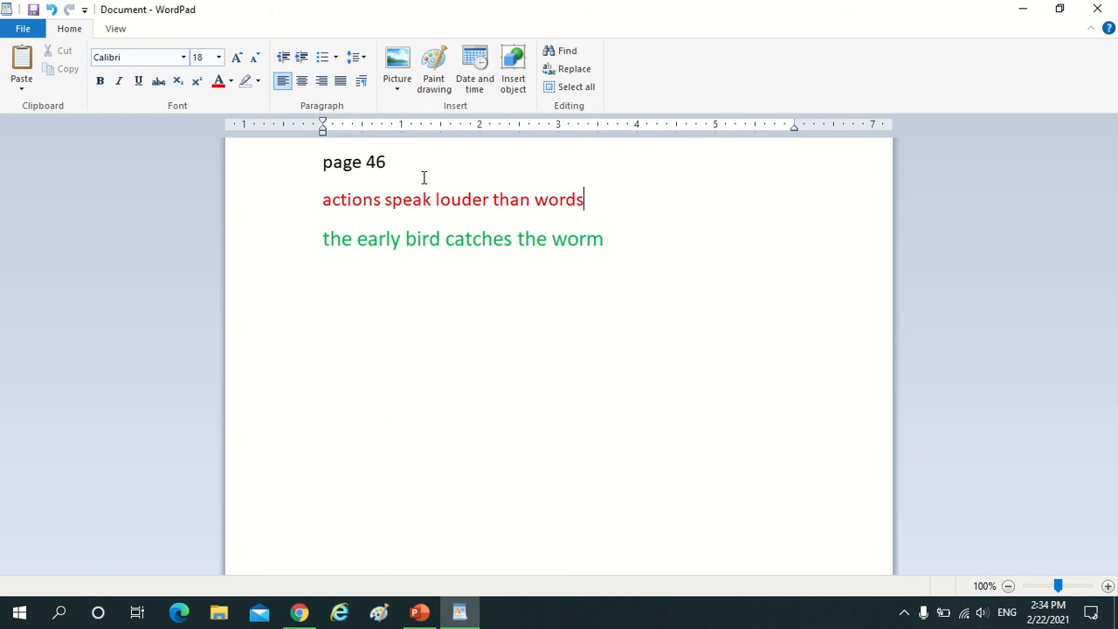